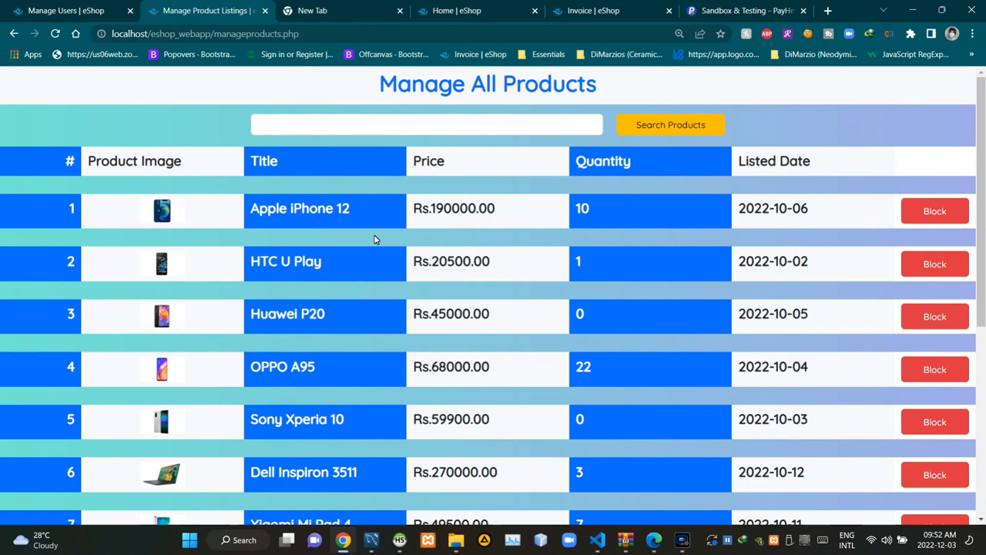
mouse_move(170, 214)
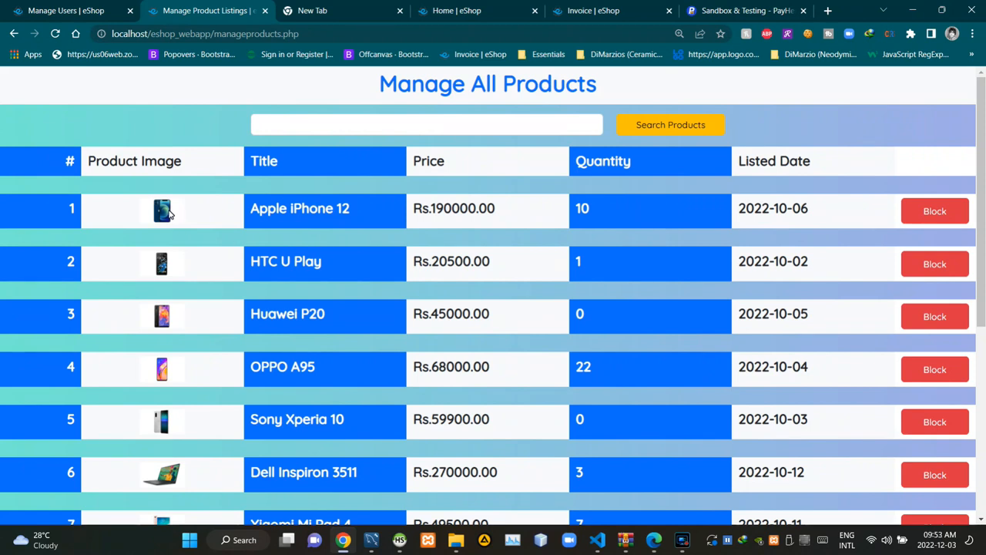
View Apple iPhone 12 details: Rs.190000.00, 10 in stock, seller and description
click(161, 210)
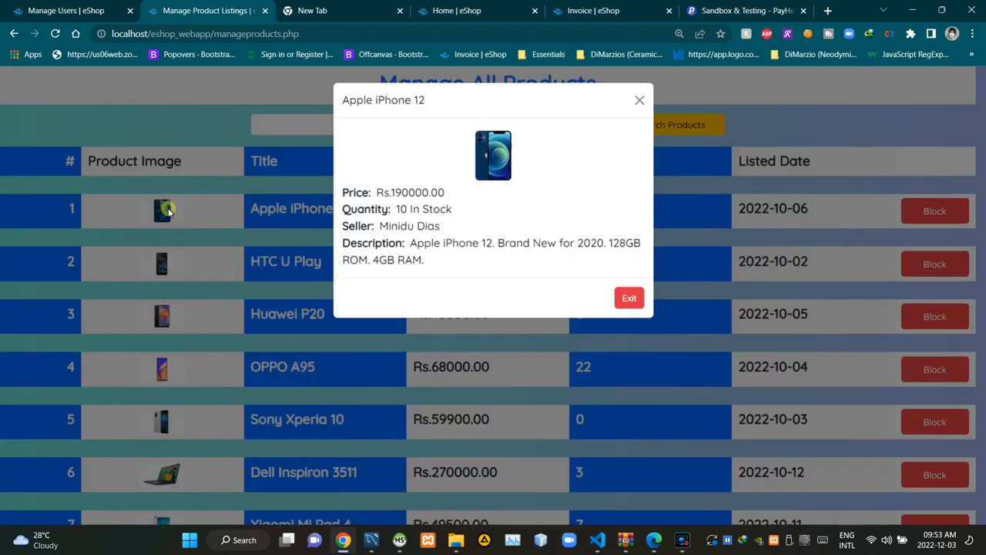
mouse_move(357, 99)
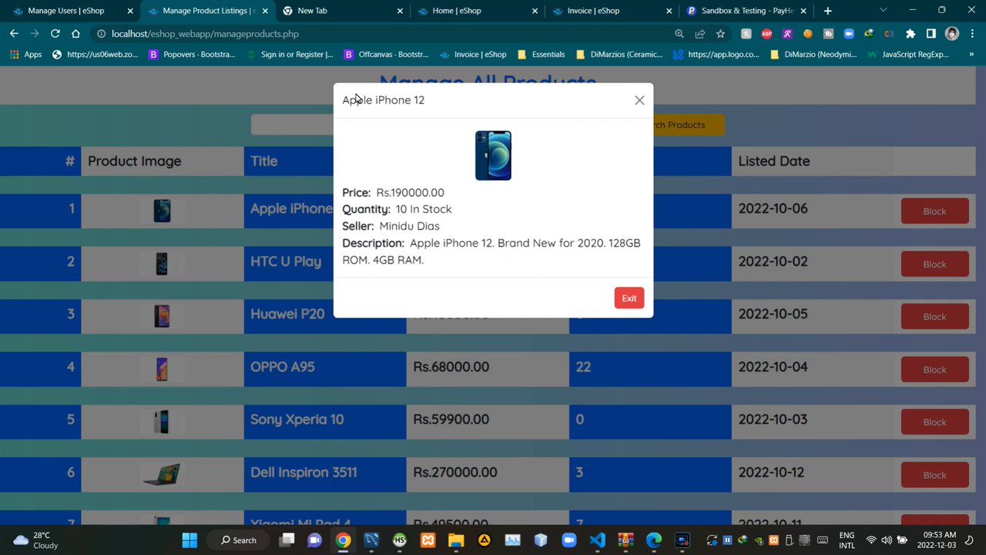
mouse_move(373, 101)
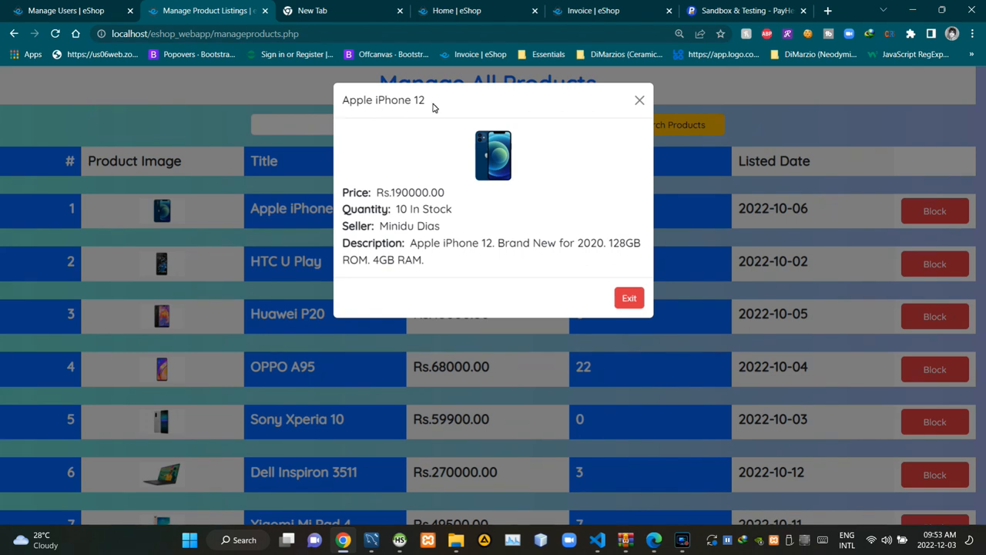
mouse_move(499, 171)
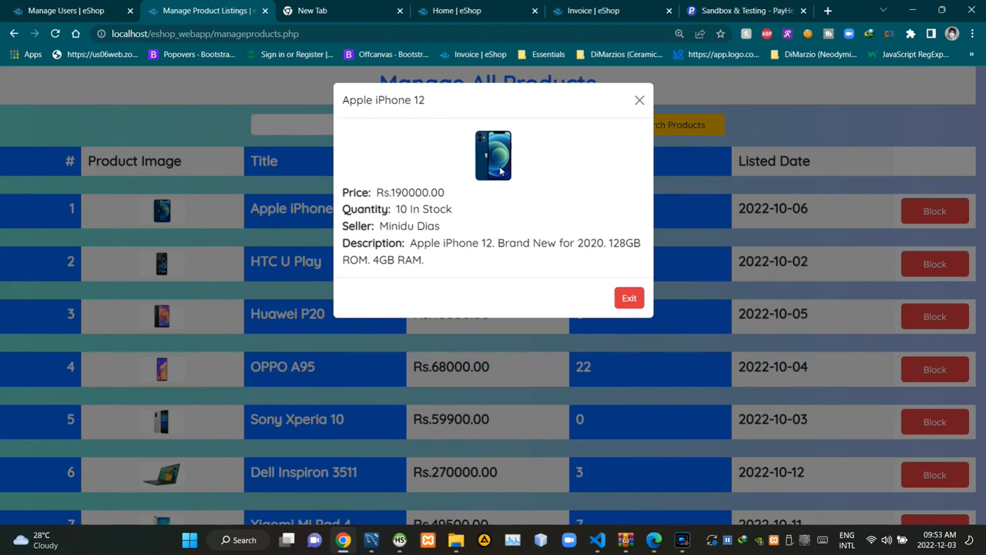
mouse_move(484, 139)
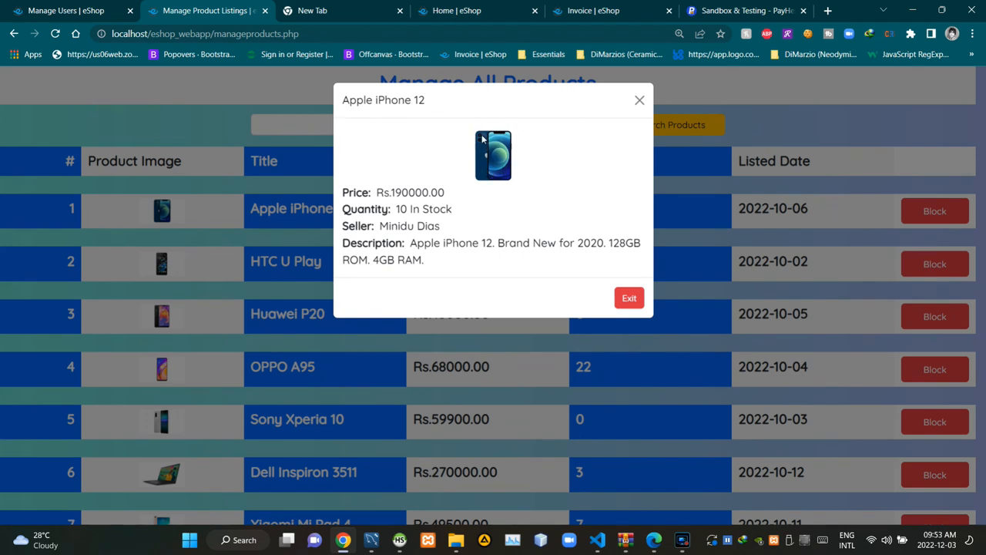
mouse_move(508, 162)
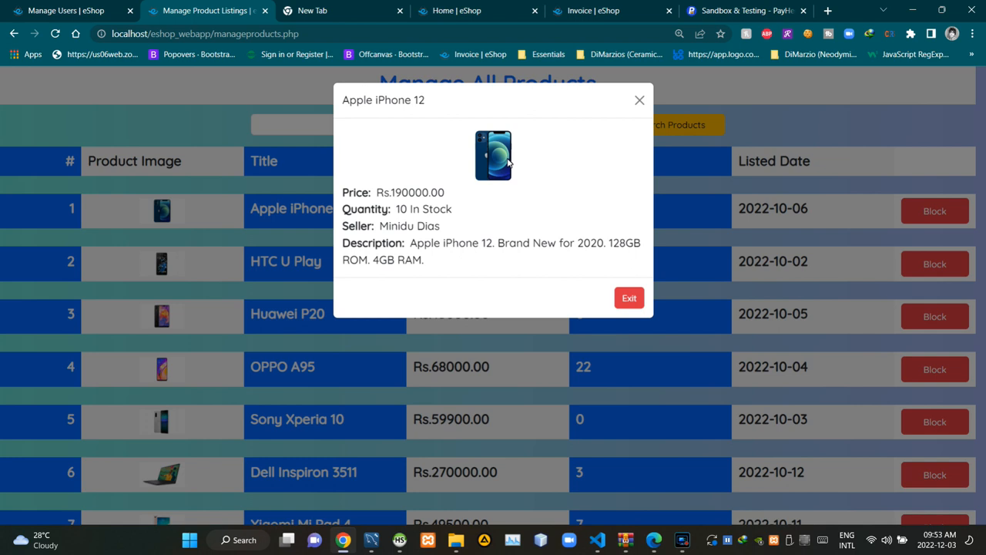
mouse_move(453, 197)
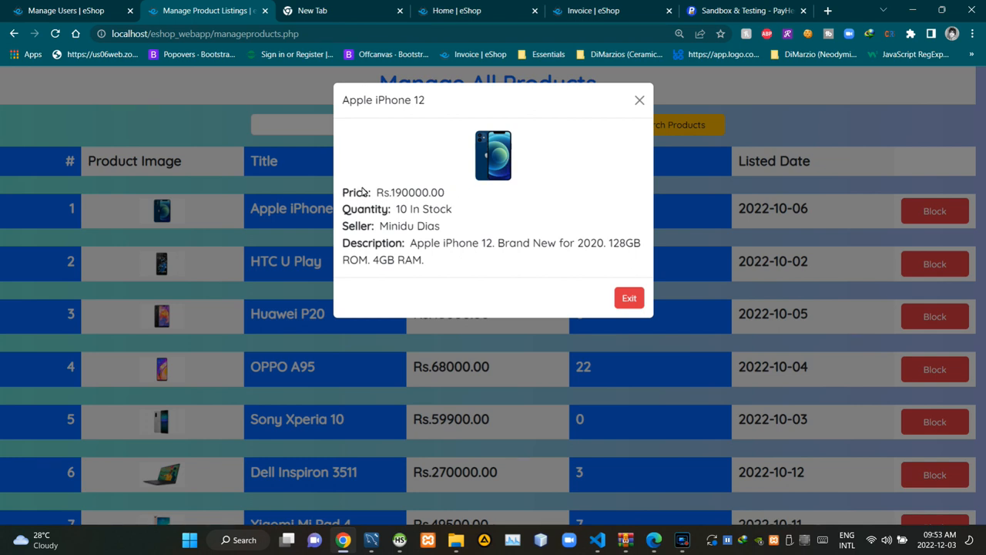
mouse_move(434, 194)
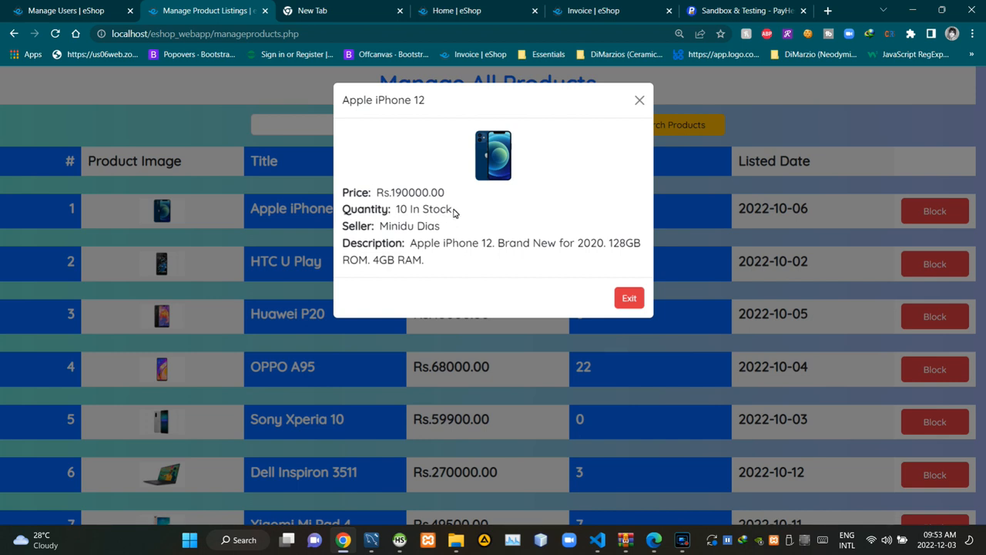
mouse_move(354, 215)
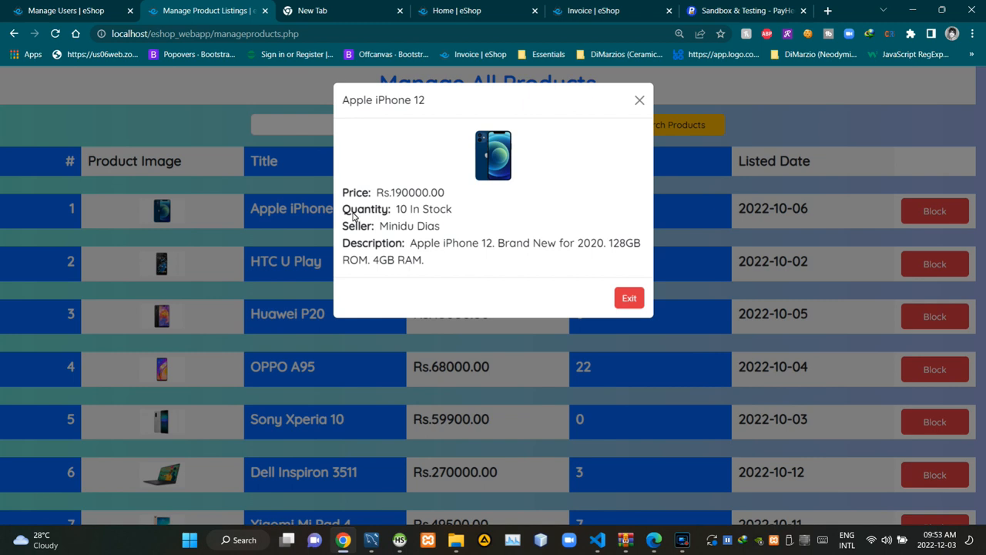
mouse_move(447, 219)
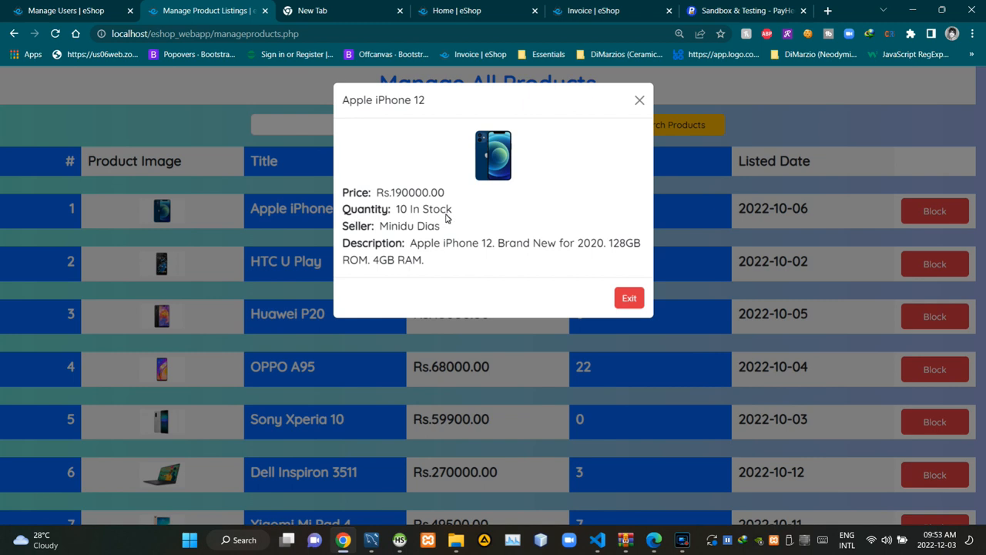
mouse_move(416, 231)
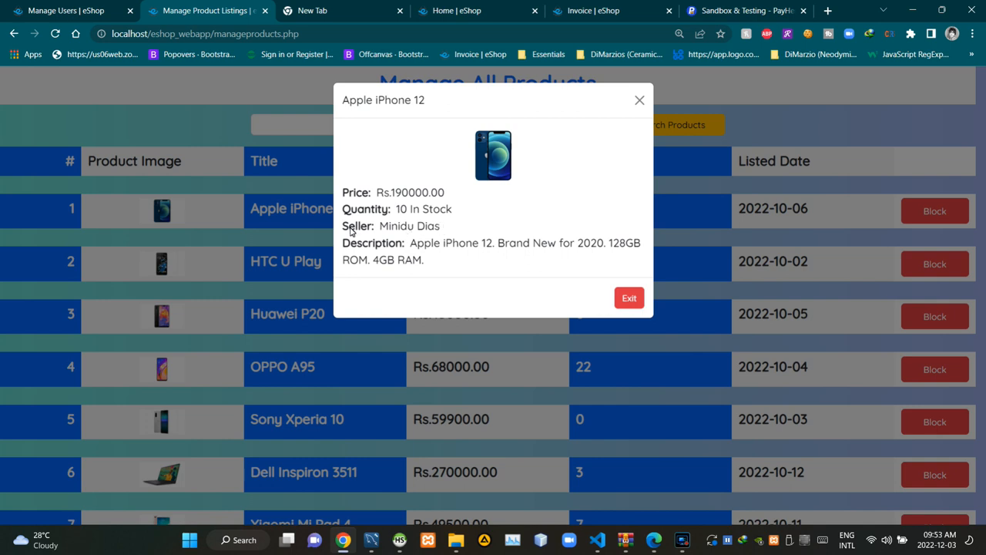
mouse_move(455, 231)
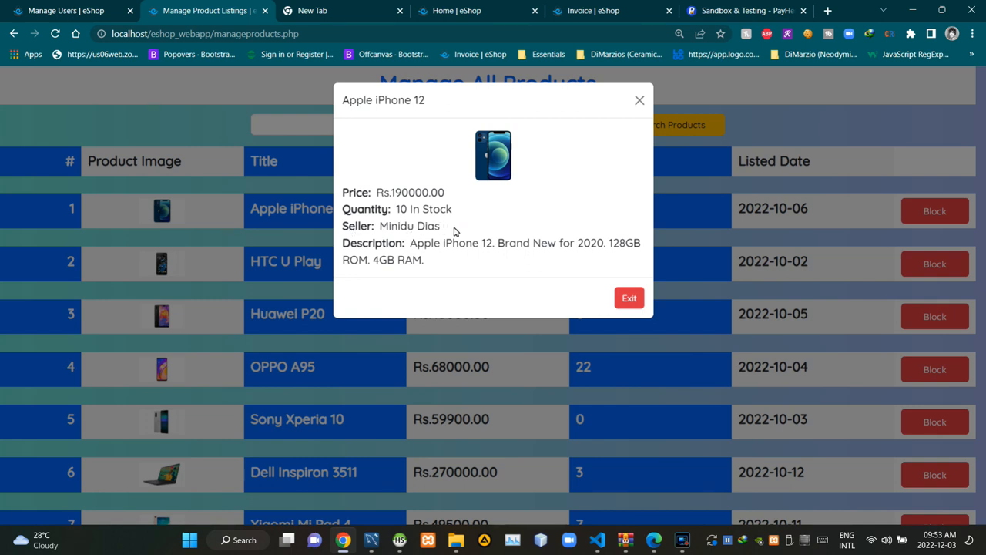
mouse_move(366, 250)
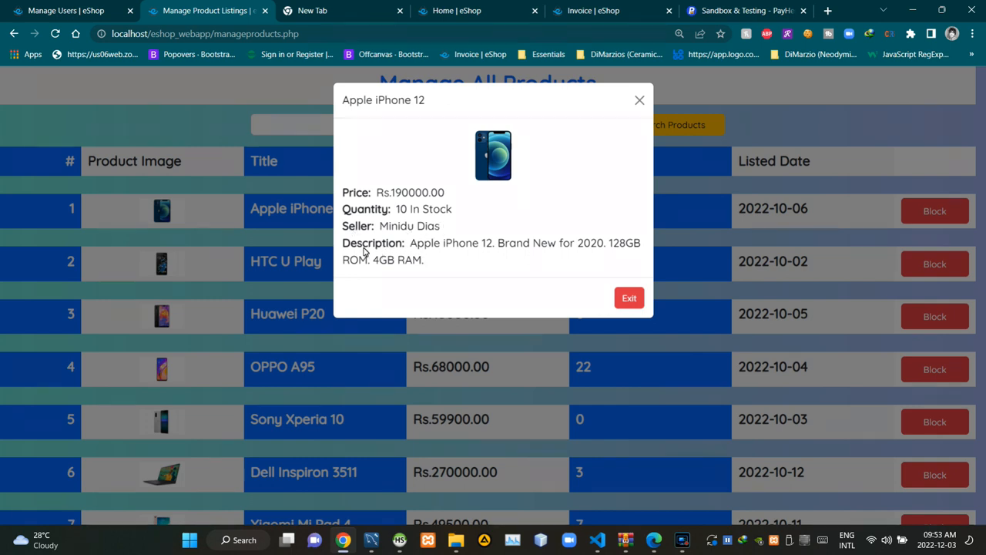
mouse_move(462, 253)
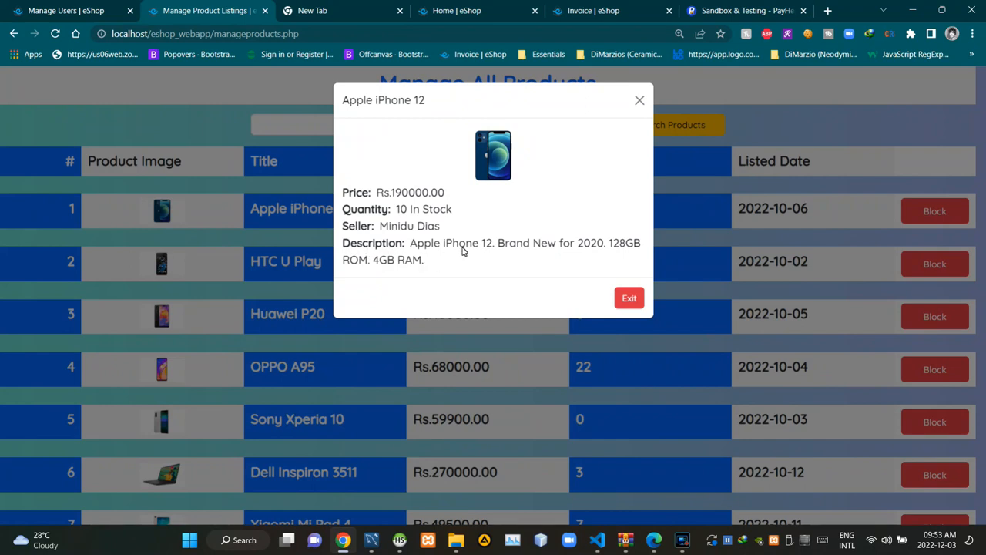
mouse_move(586, 249)
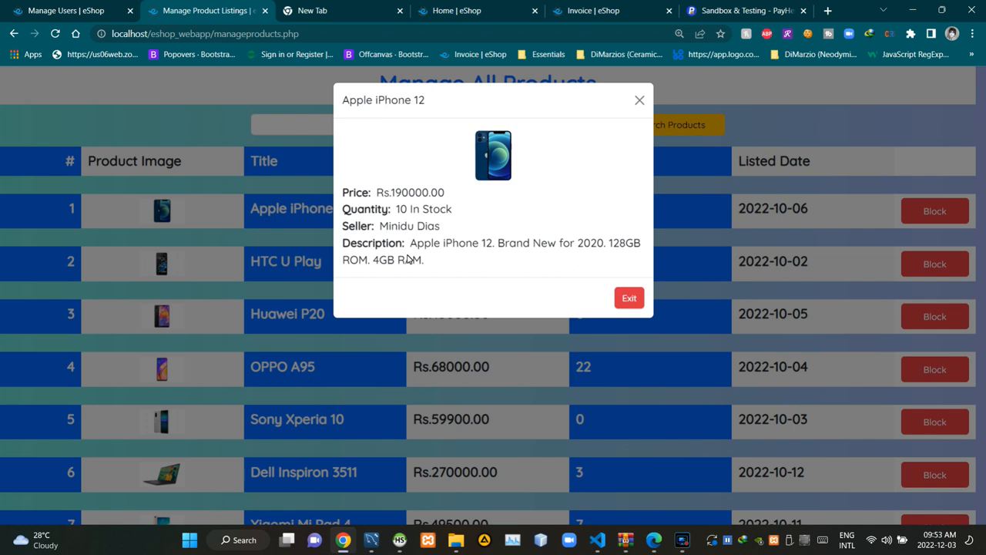
mouse_move(453, 290)
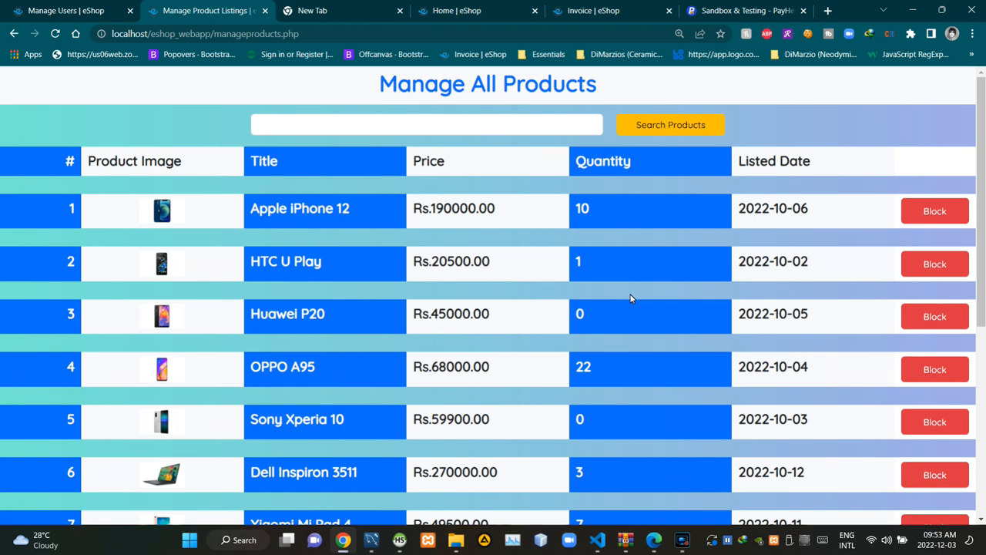
mouse_move(627, 391)
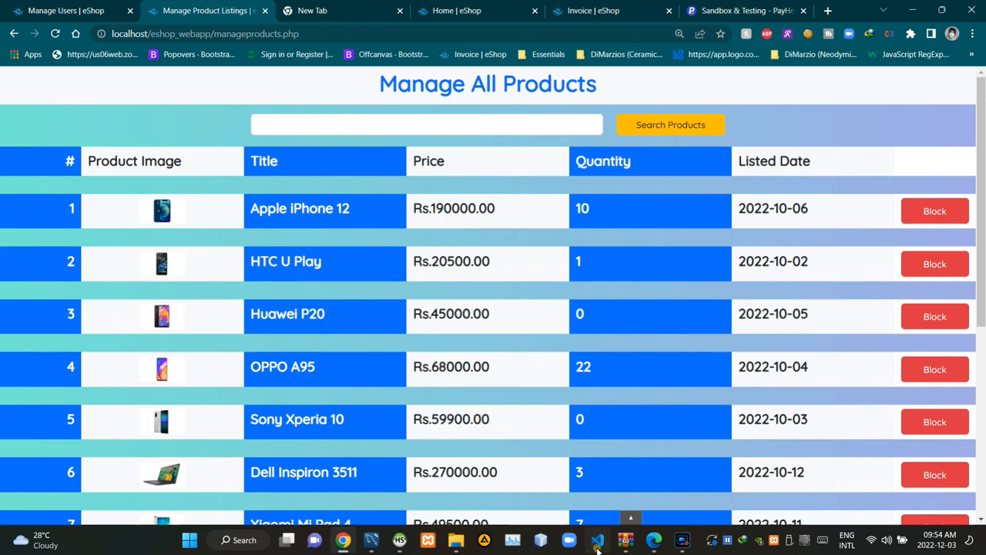
click(598, 540)
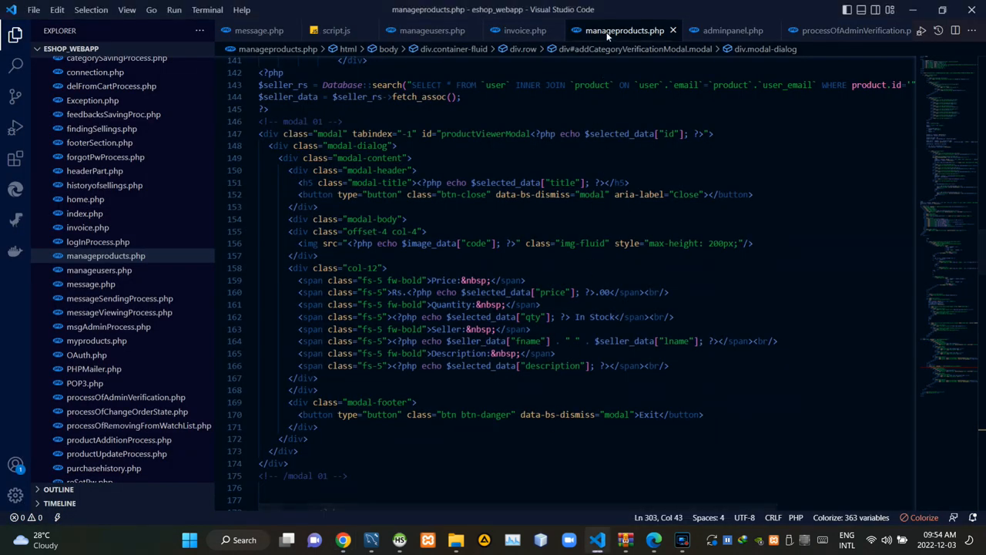
mouse_move(586, 28)
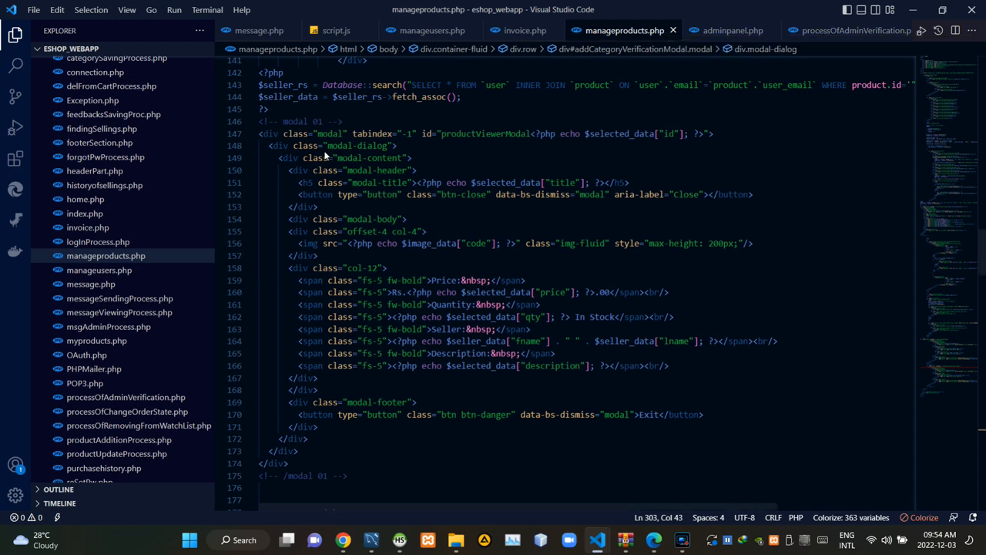
mouse_move(260, 133)
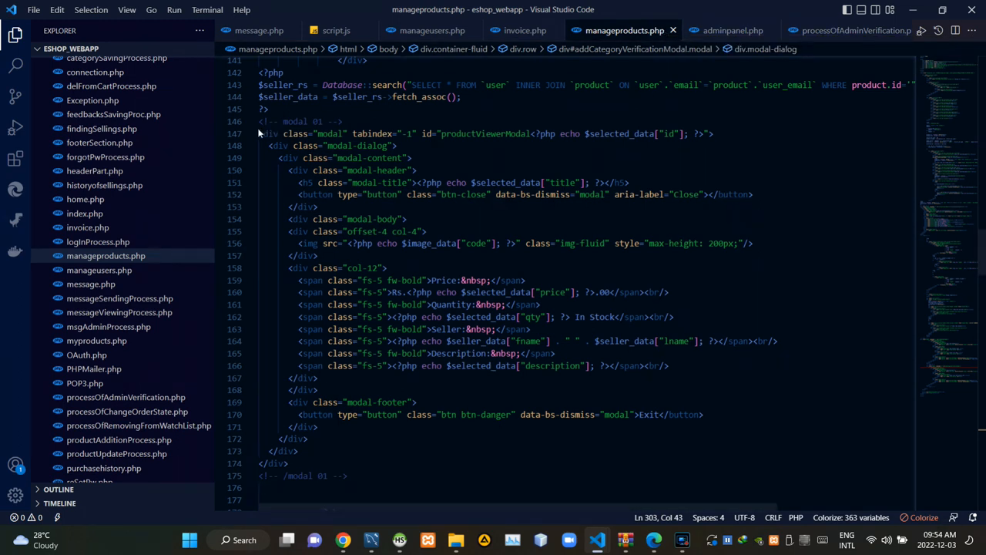
click(262, 133)
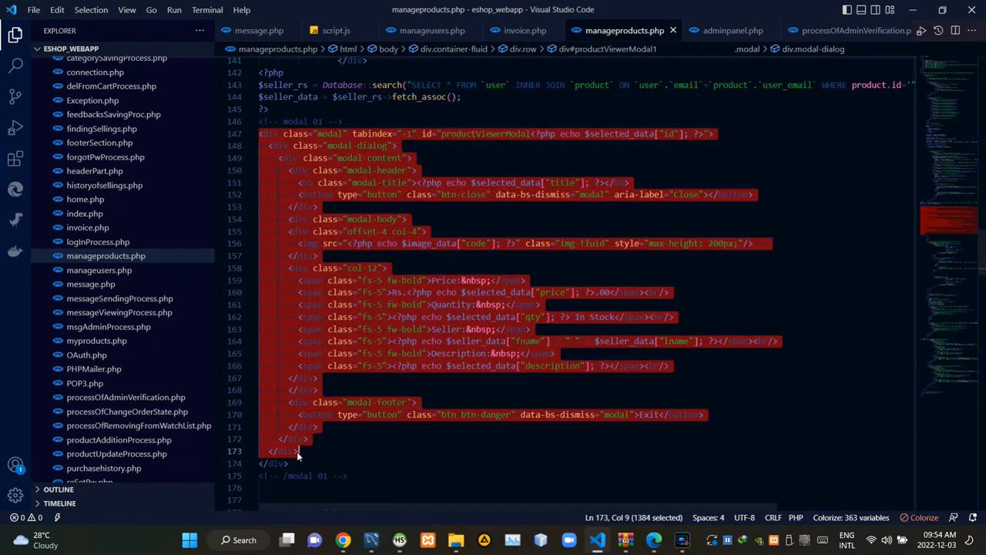
click(291, 462)
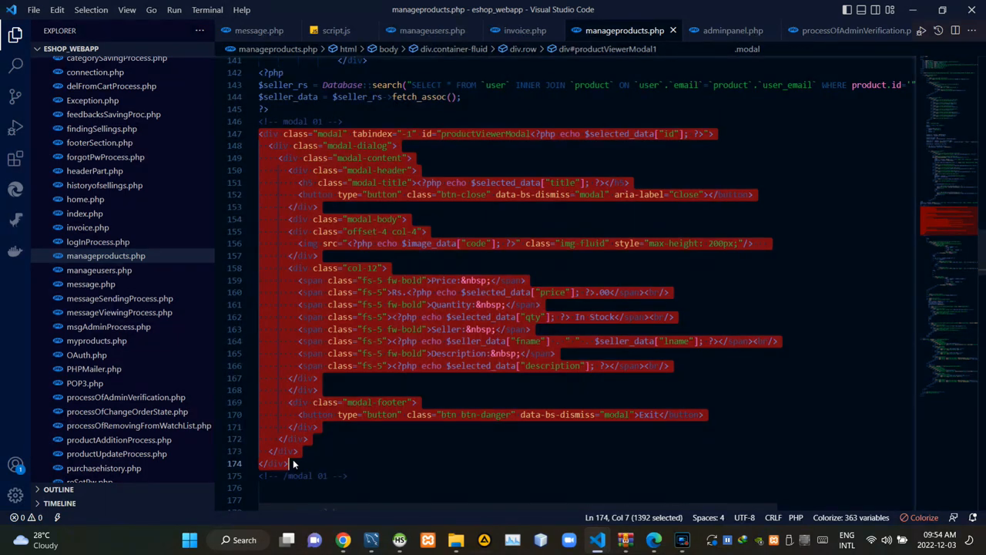
click(293, 462)
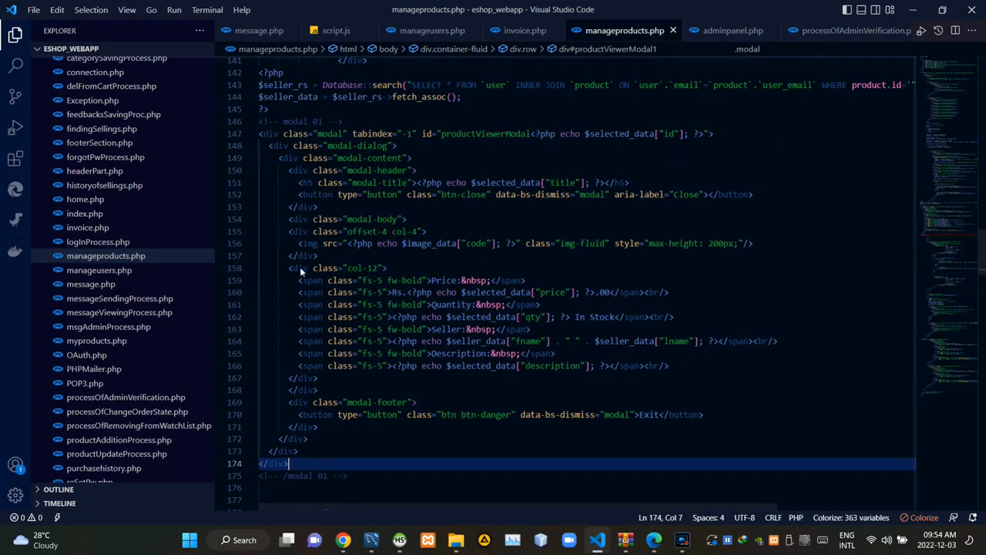
click(299, 182)
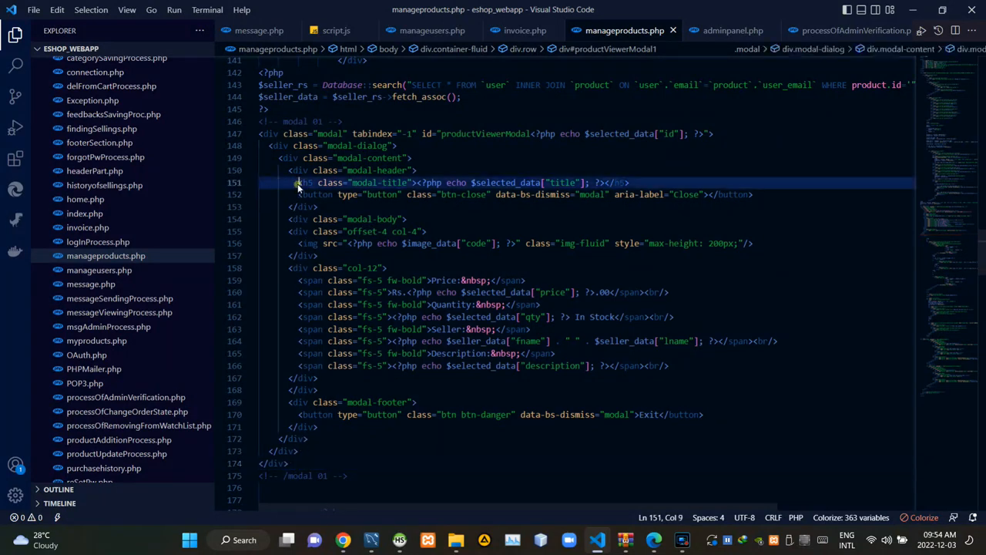
drag(299, 181, 404, 182)
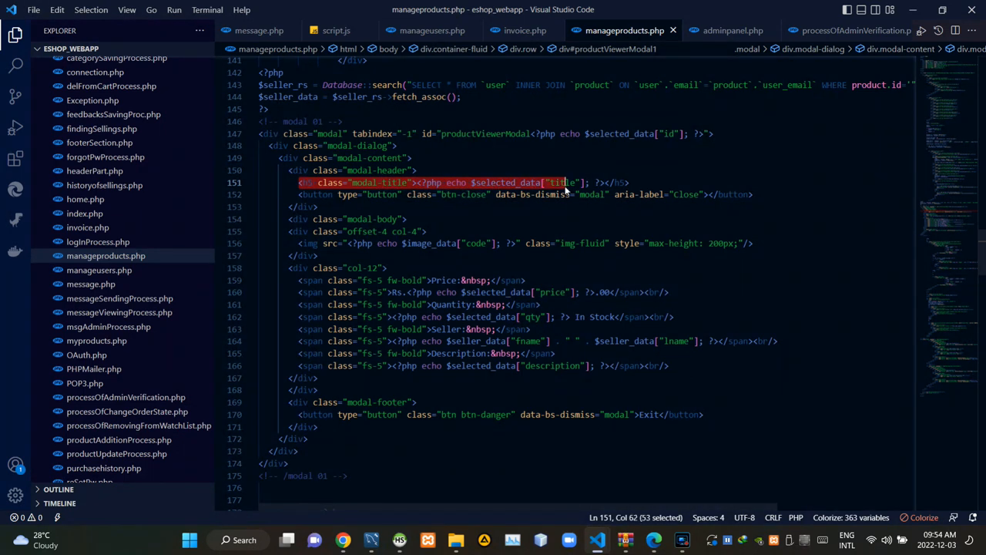
drag(567, 182, 624, 182)
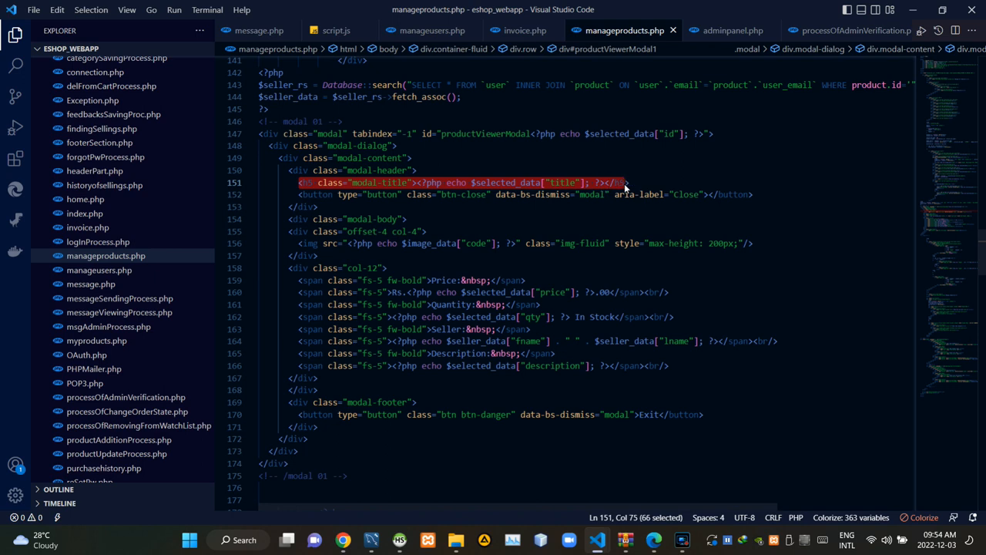
mouse_move(622, 182)
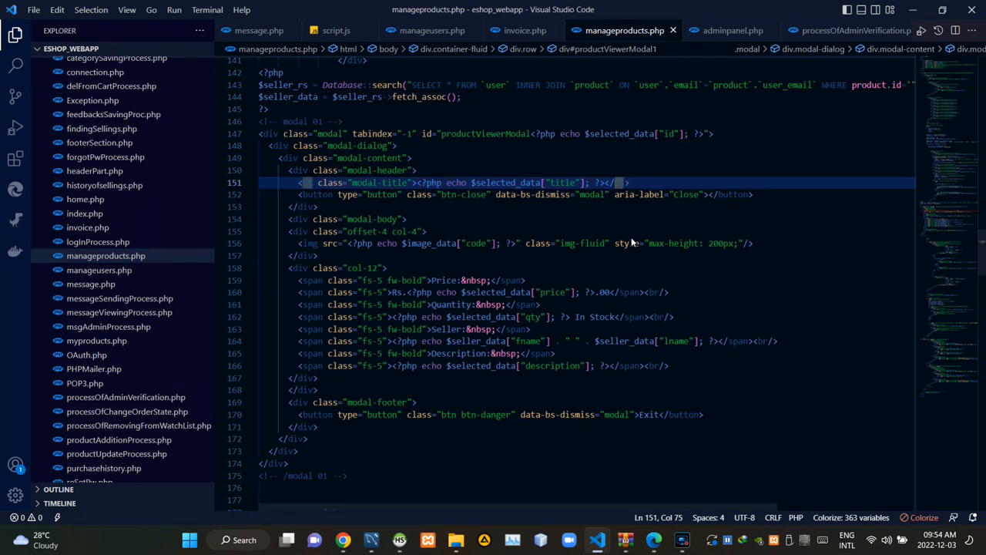
mouse_move(292, 225)
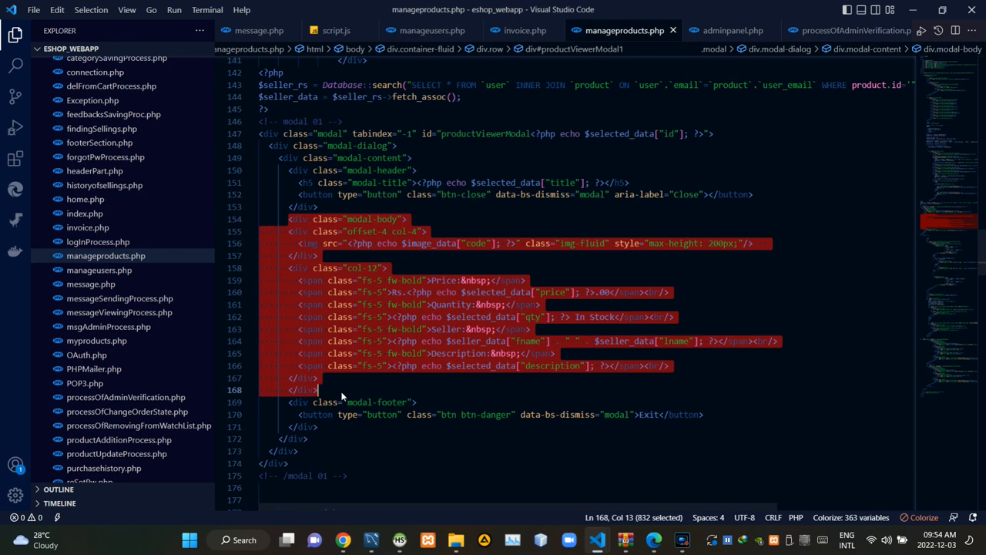
click(339, 388)
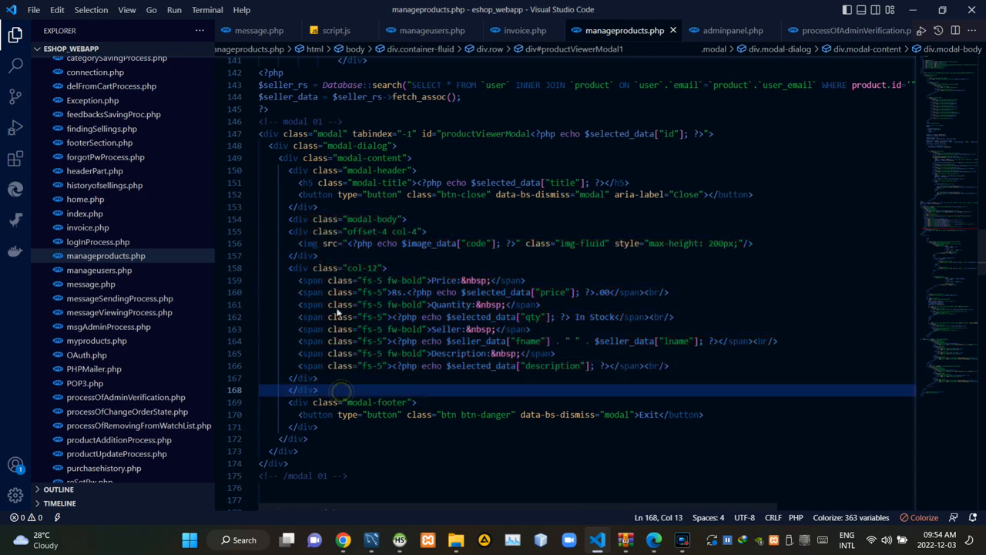
double_click(361, 243)
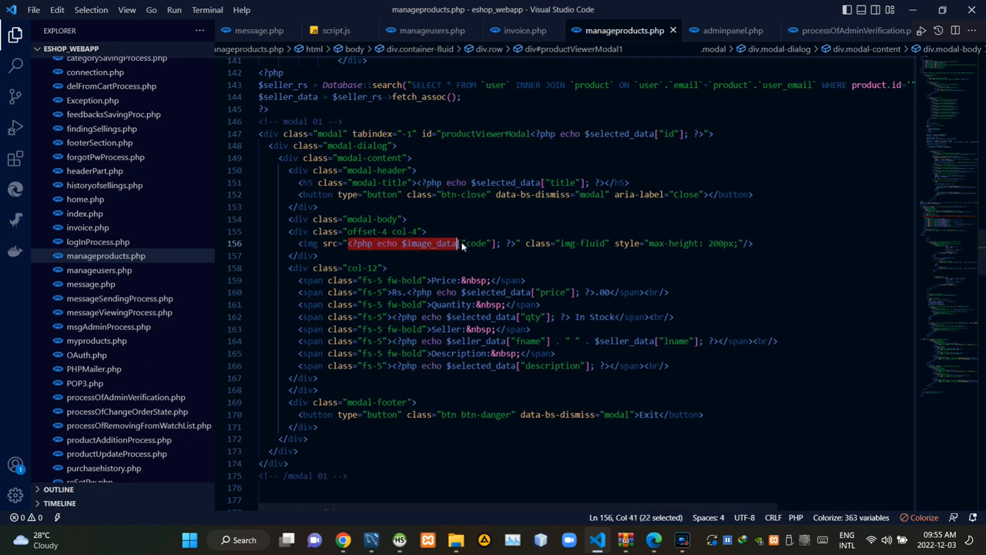
drag(459, 243, 516, 244)
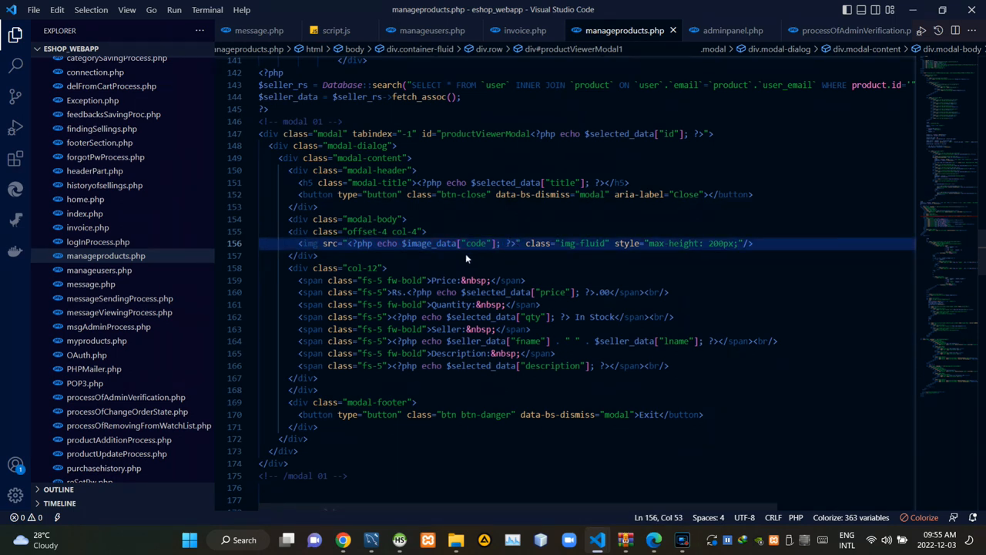
mouse_move(431, 278)
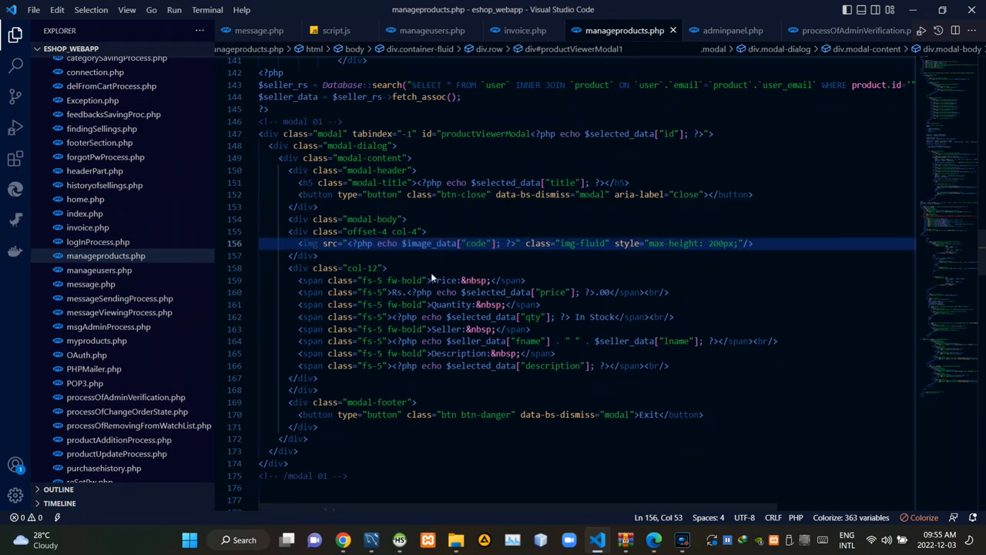
click(408, 292)
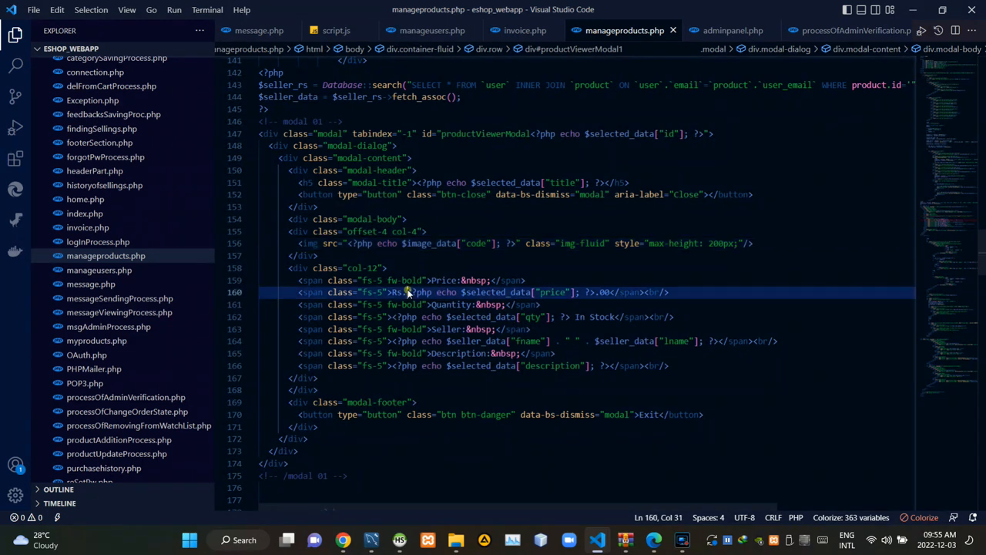
drag(409, 293, 499, 293)
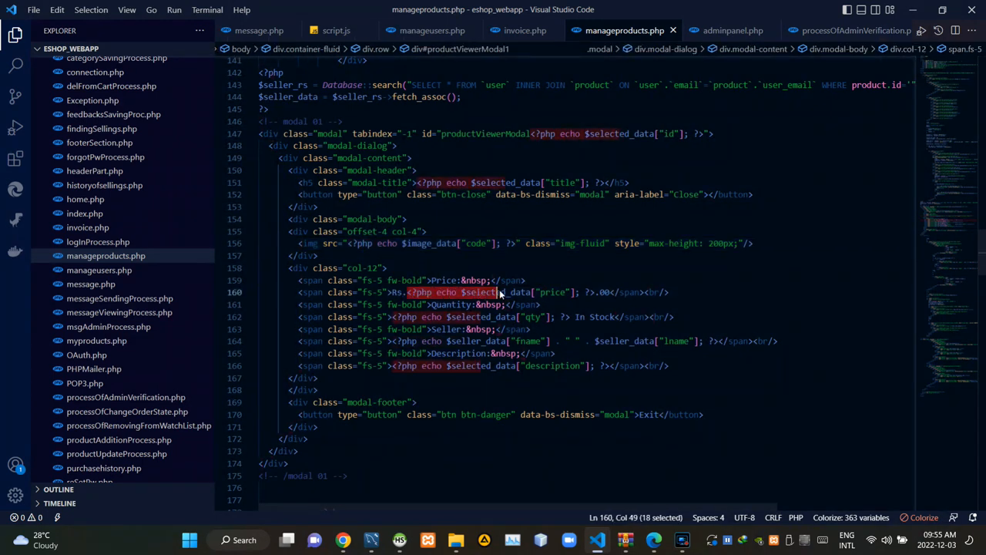
drag(501, 292, 593, 293)
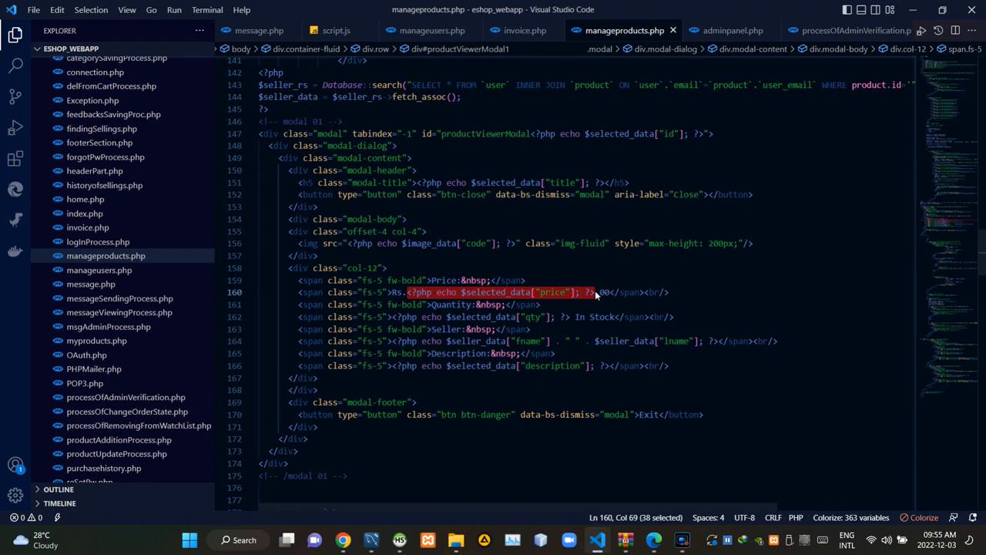
mouse_move(574, 322)
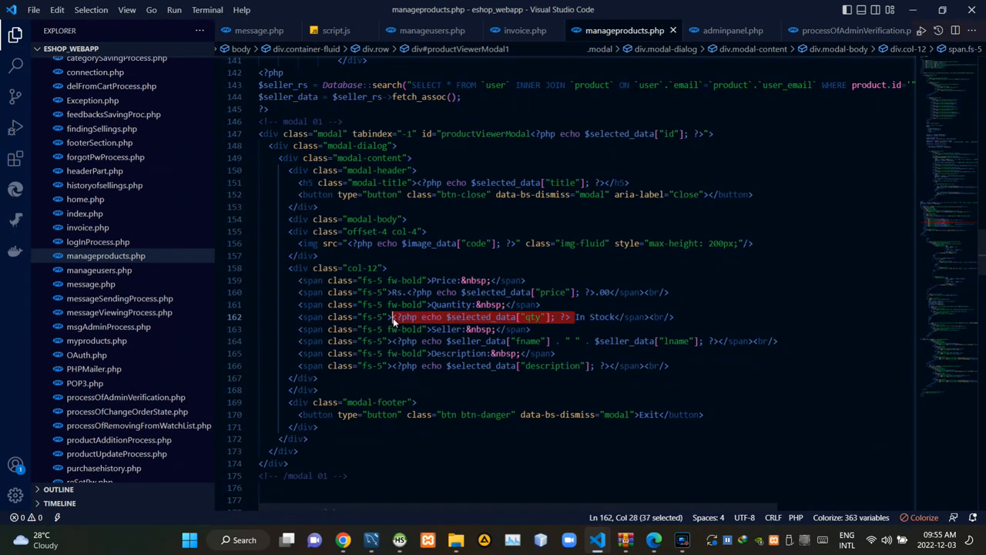
click(393, 317)
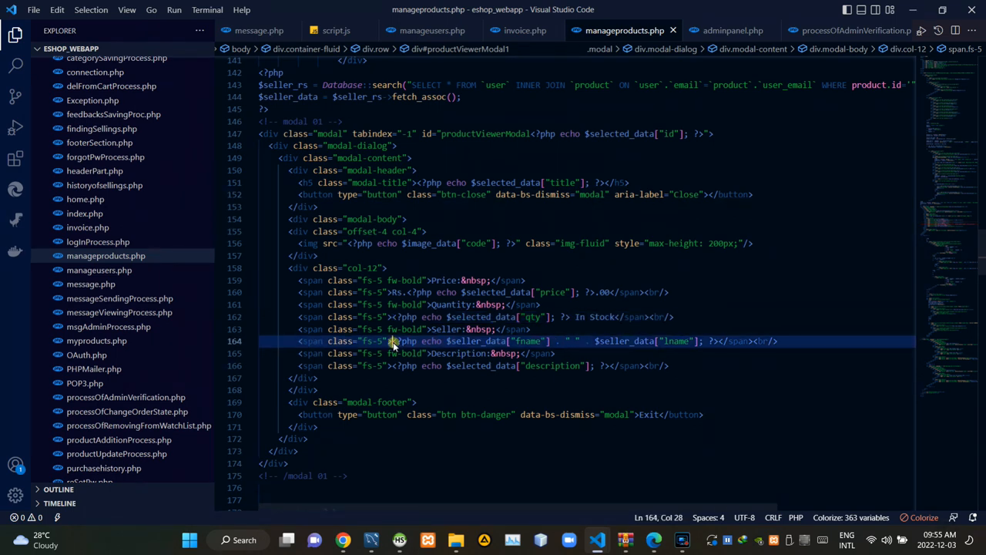
drag(393, 341, 485, 340)
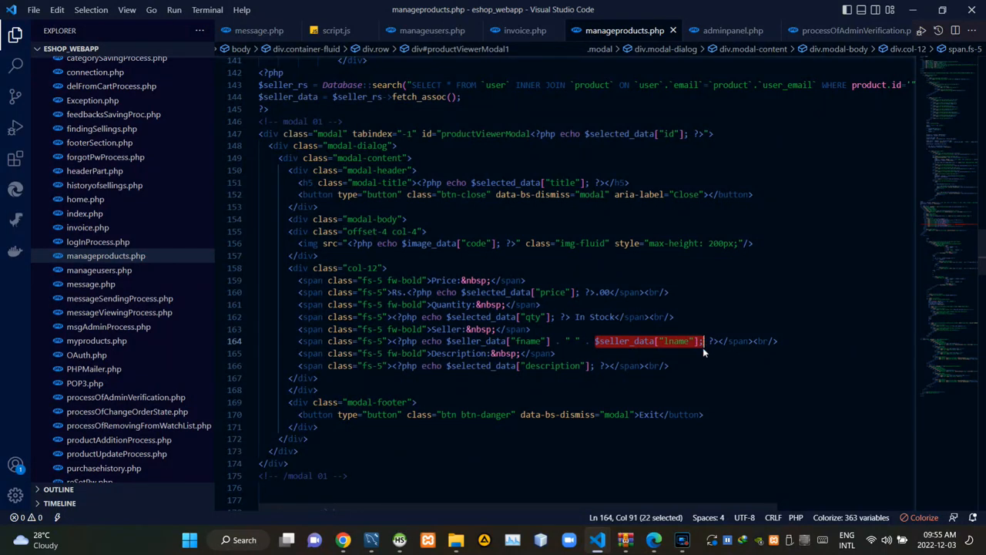
mouse_move(394, 375)
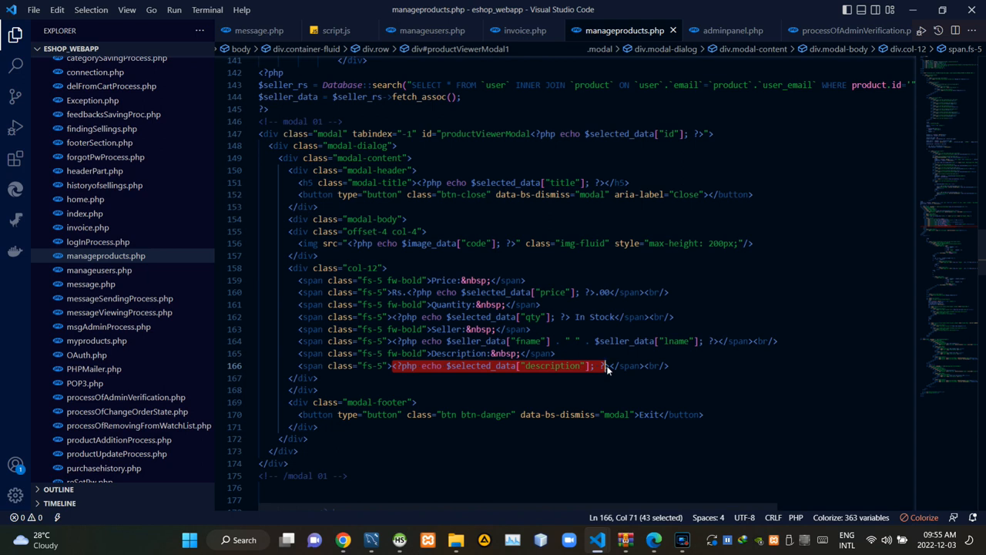
click(607, 365)
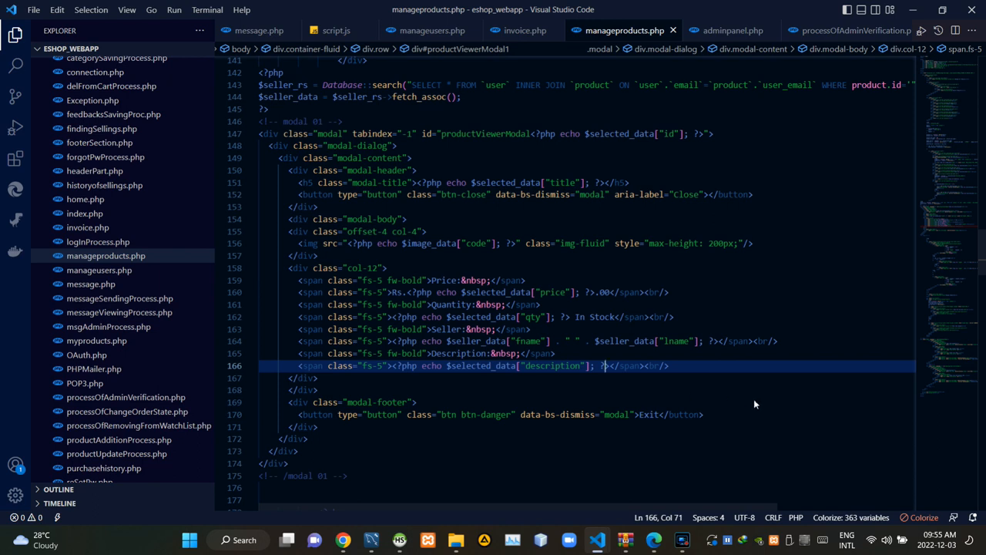
mouse_move(768, 410)
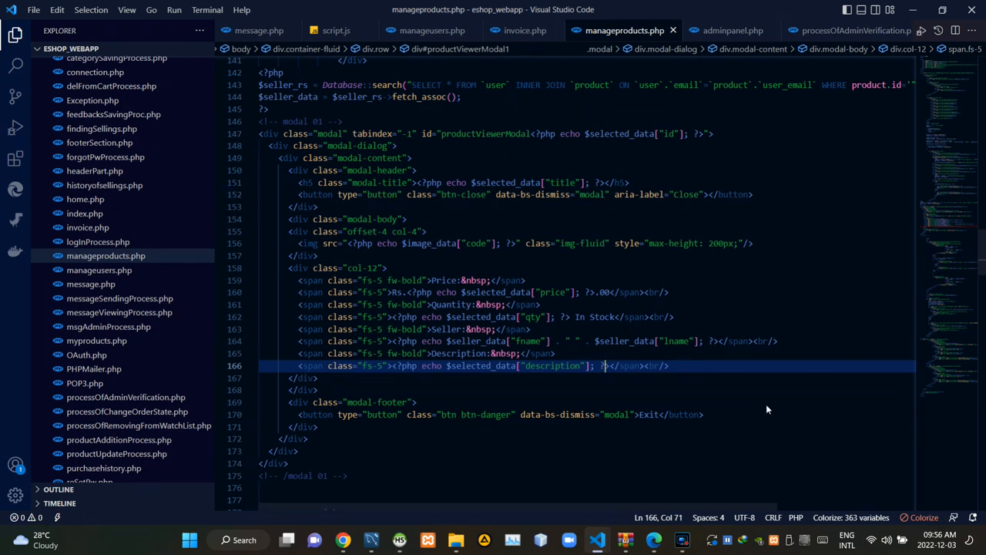